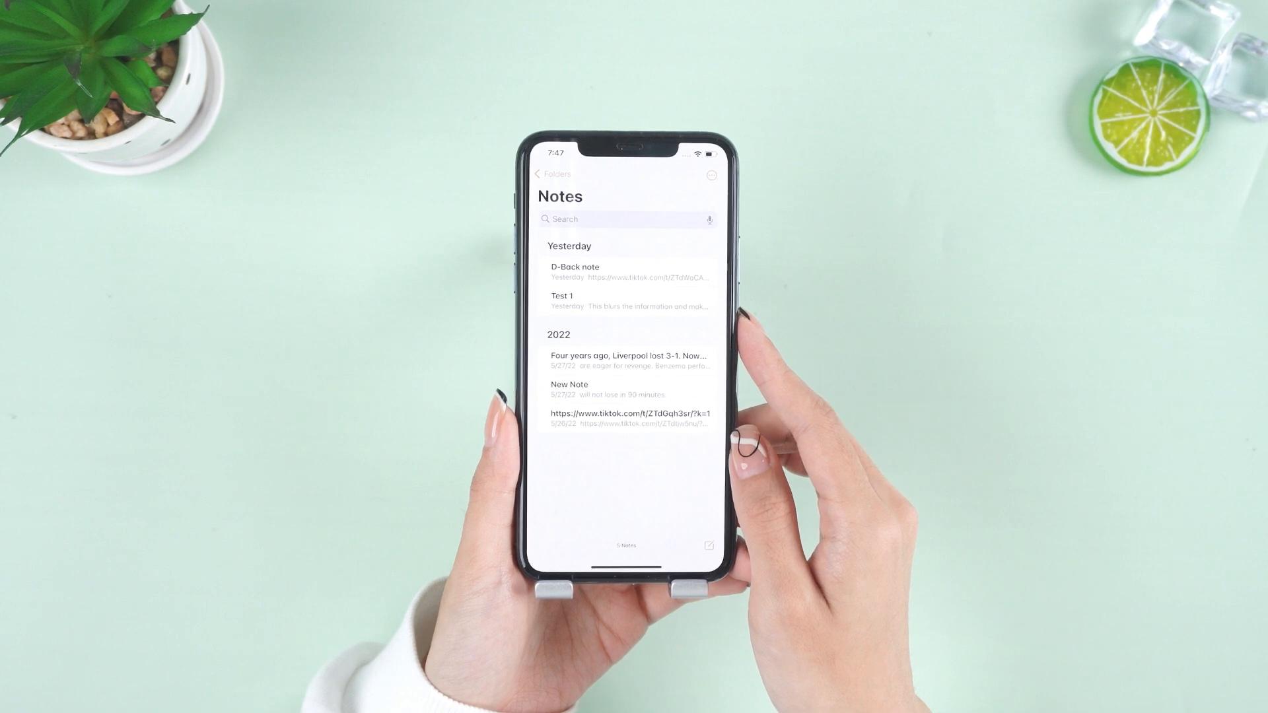
Step: From the Folders list, view Recently Deleted and move a deleted note back out of it
left_click(553, 175)
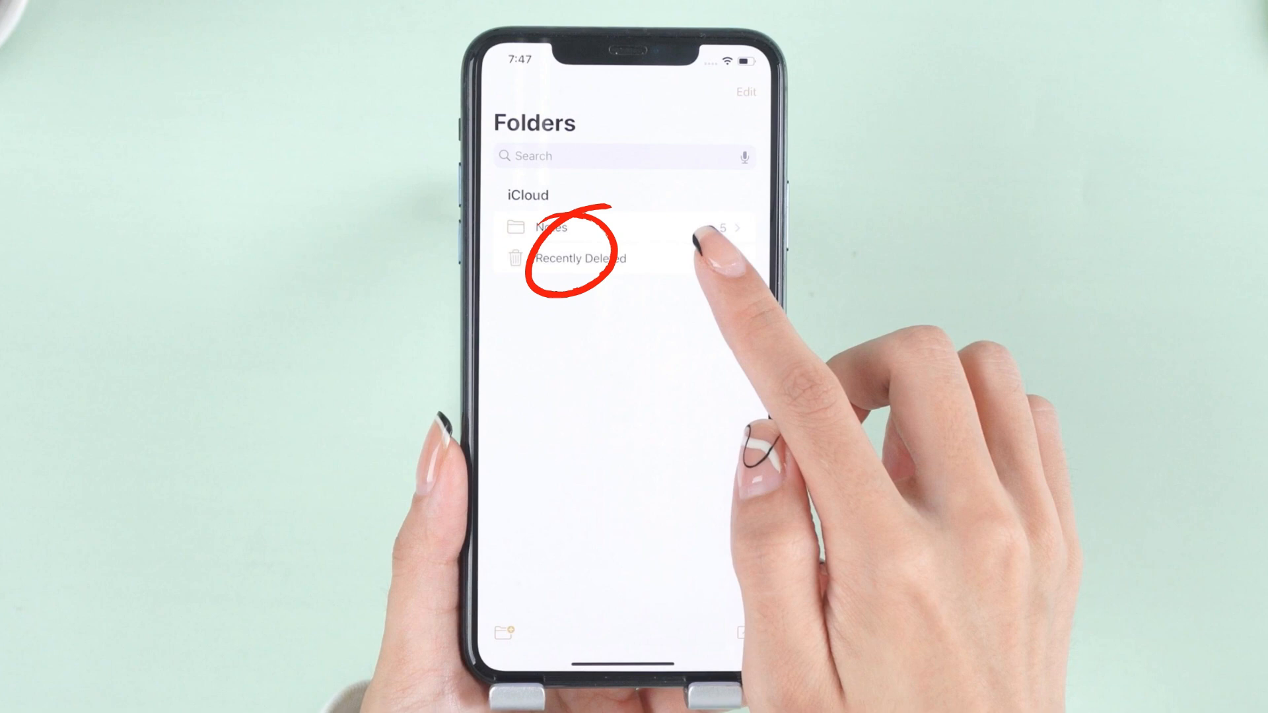
left_click(580, 258)
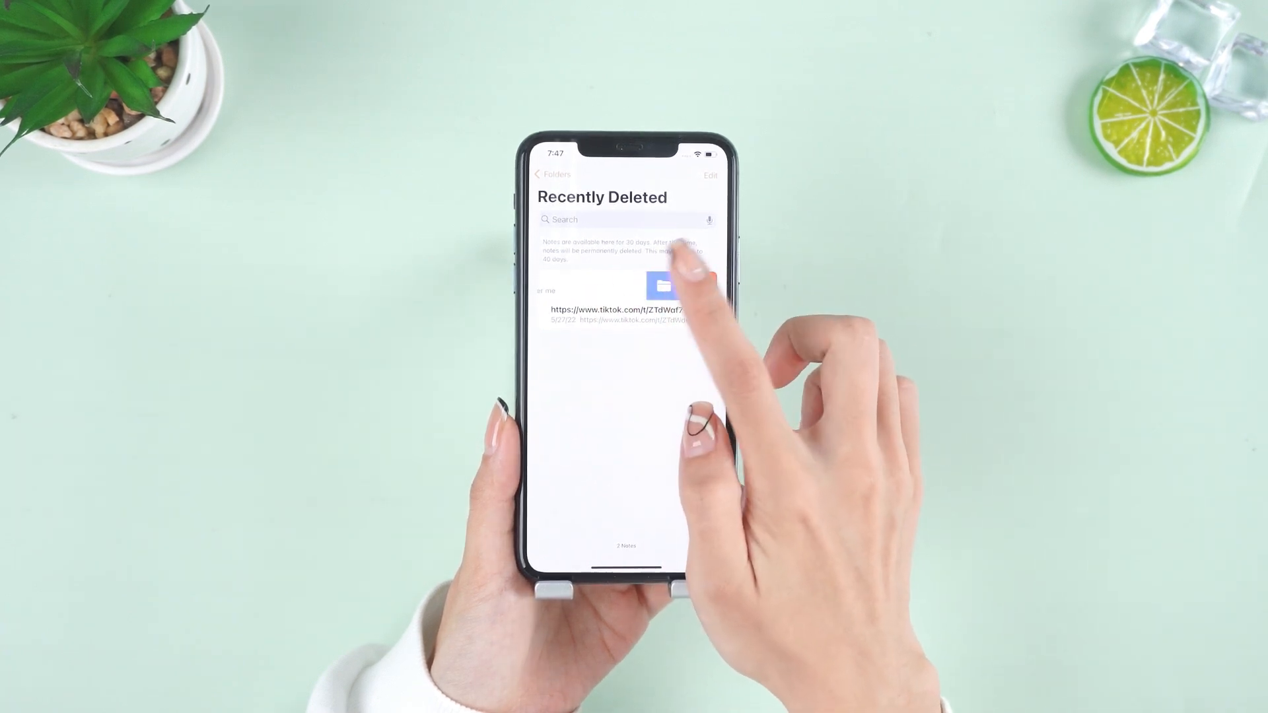
left_click(663, 286)
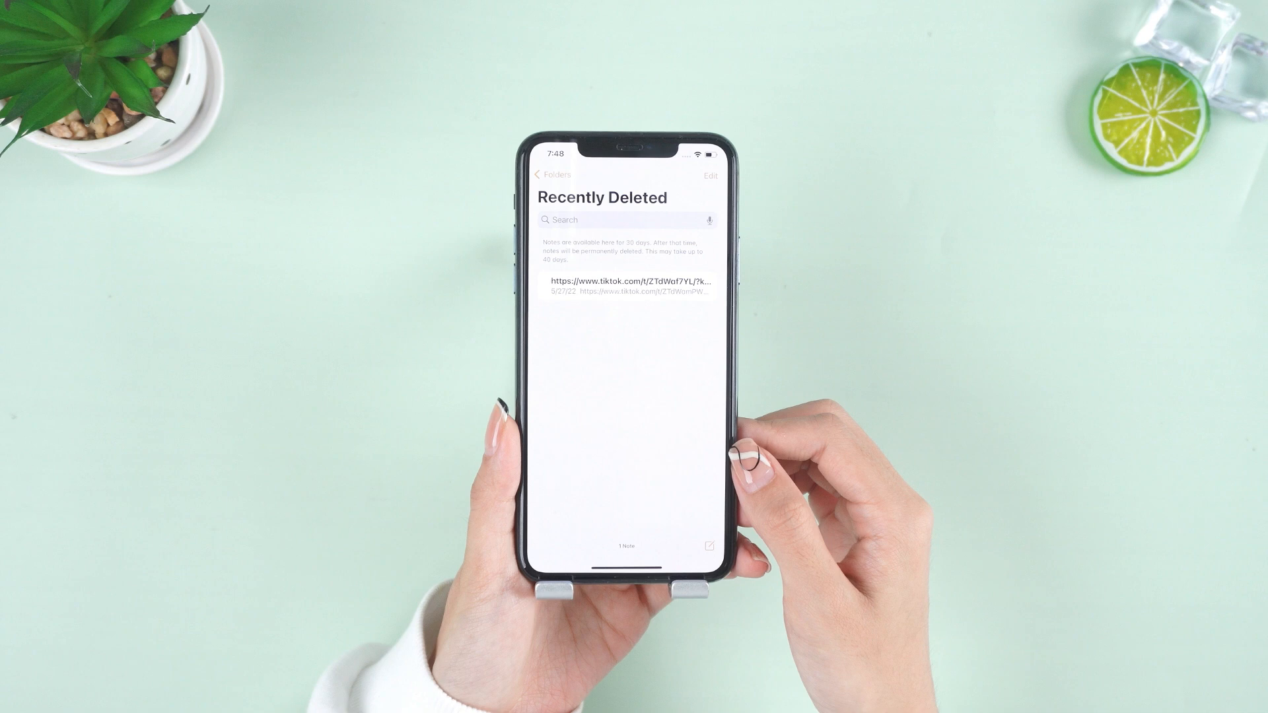
left_click(551, 174)
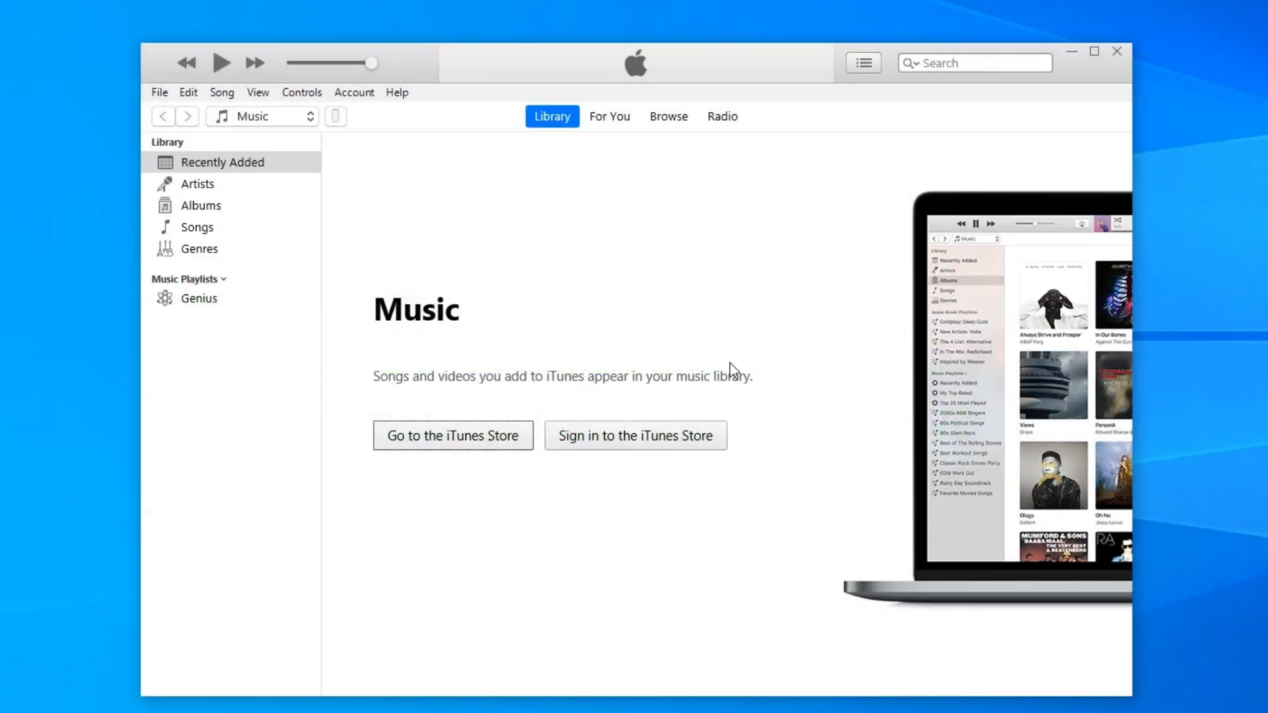
Step: From the iPhone Summary page, restore the device from the Dback backup (today 17:26)
left_click(334, 116)
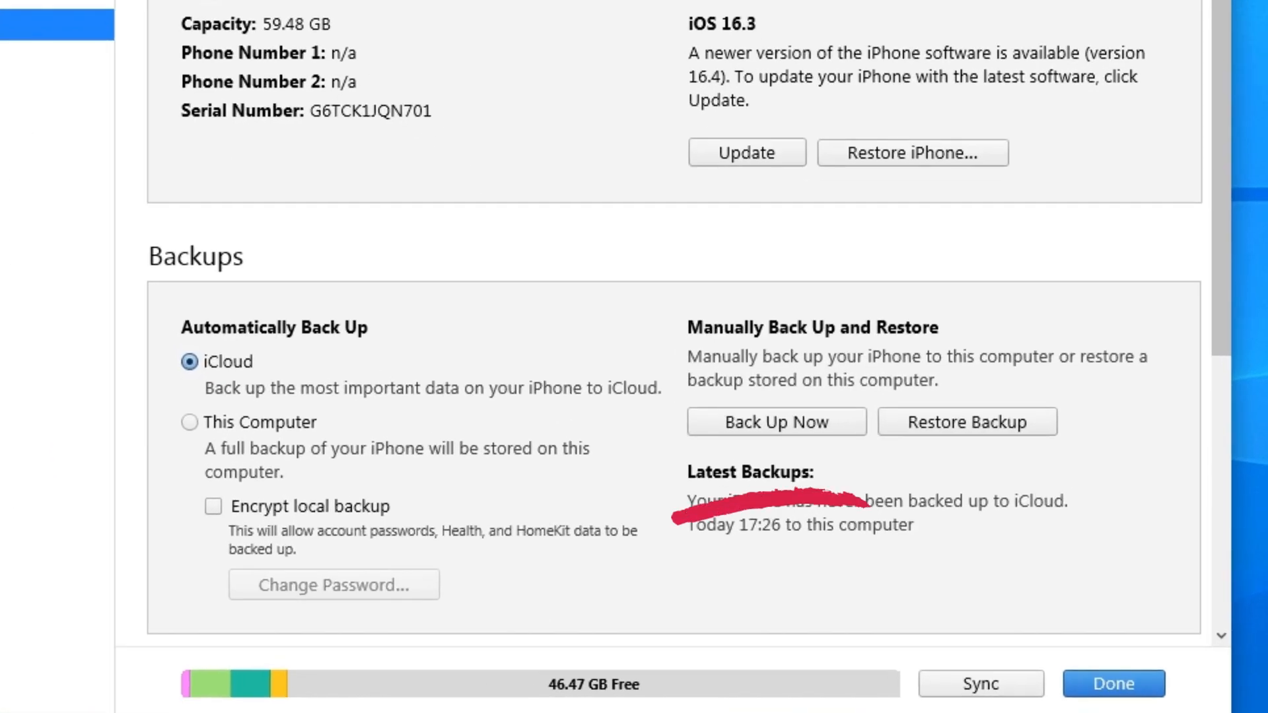
mouse_move(738, 533)
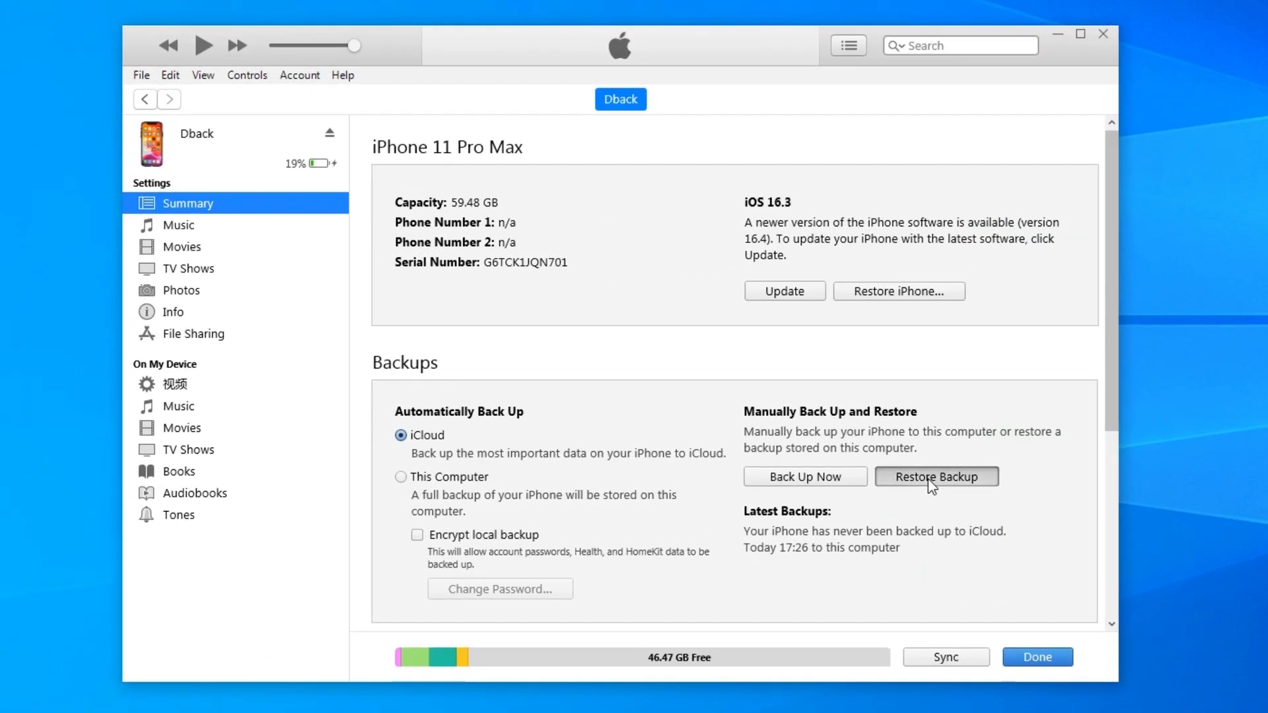
left_click(936, 477)
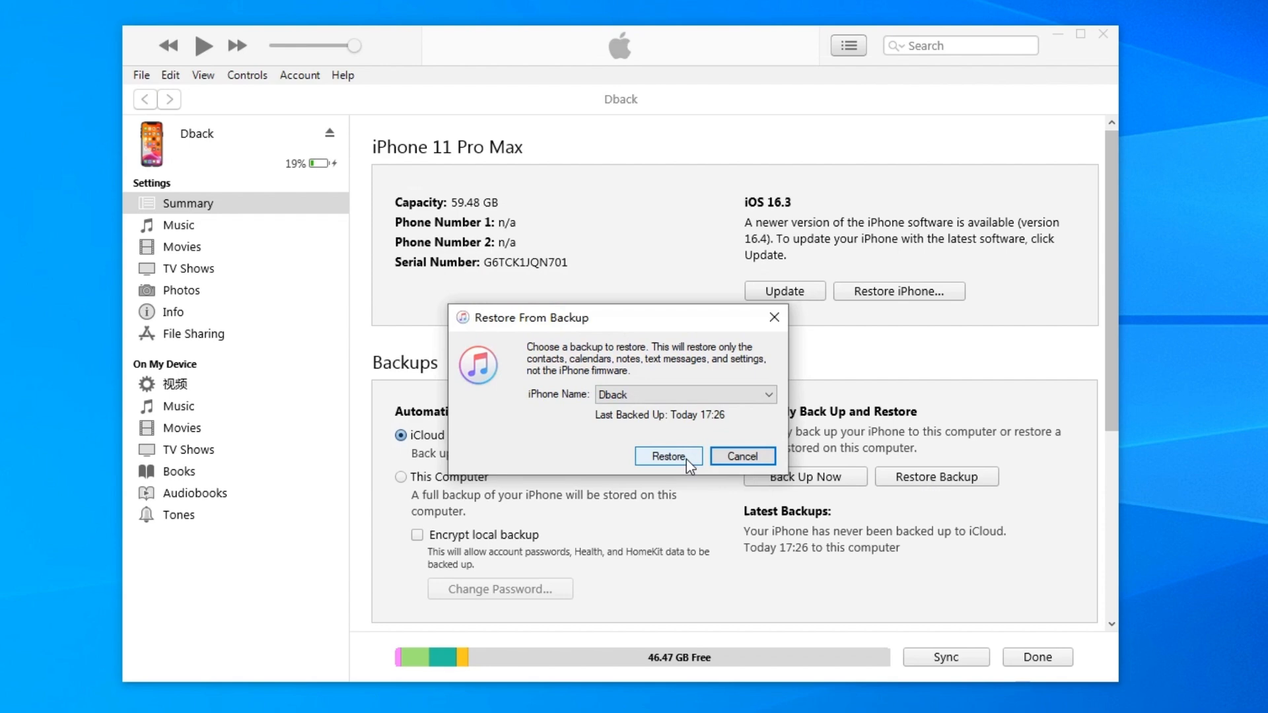
left_click(666, 455)
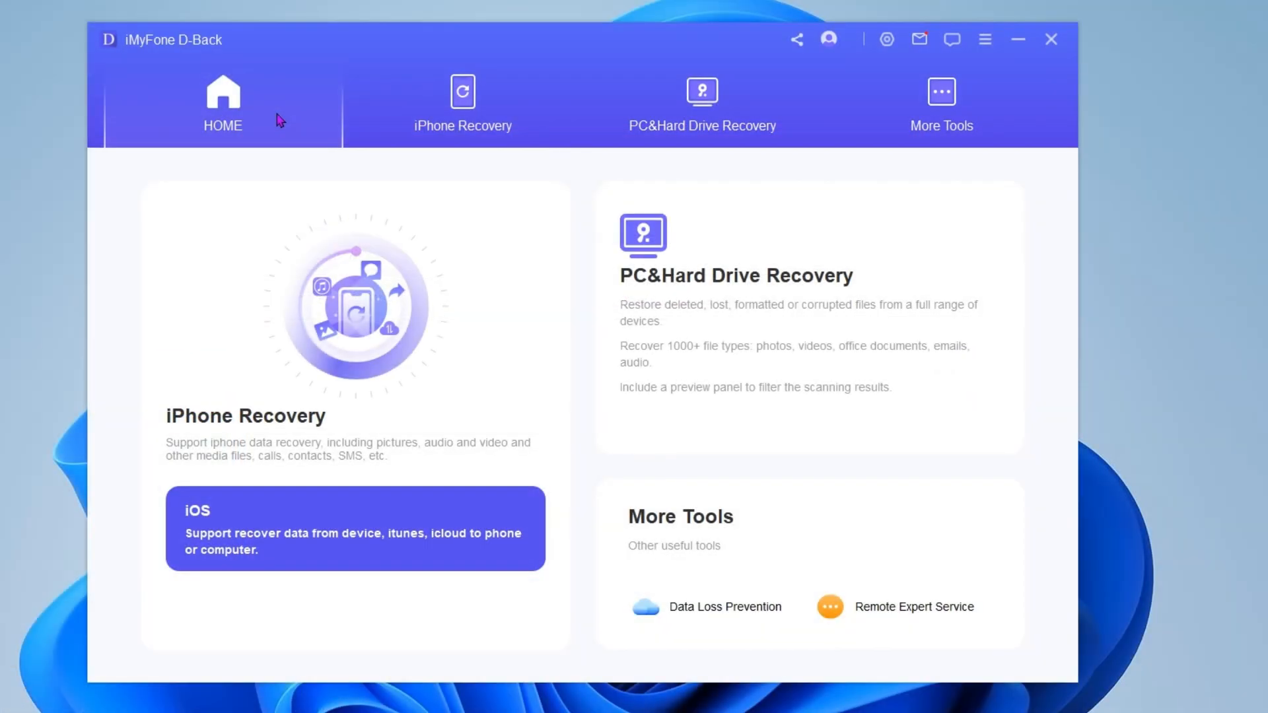
mouse_move(489, 110)
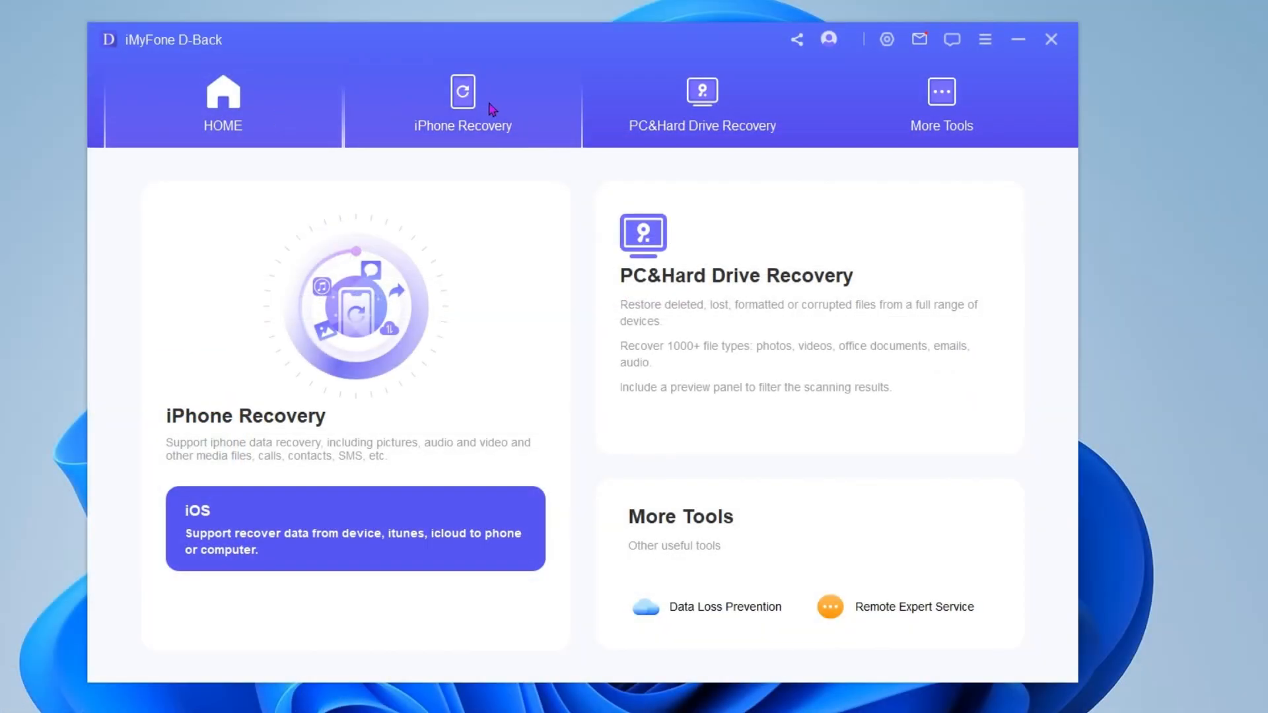
Step: In iPhone Recovery choose Recover From iTunes and continue with the Dback backup
left_click(463, 105)
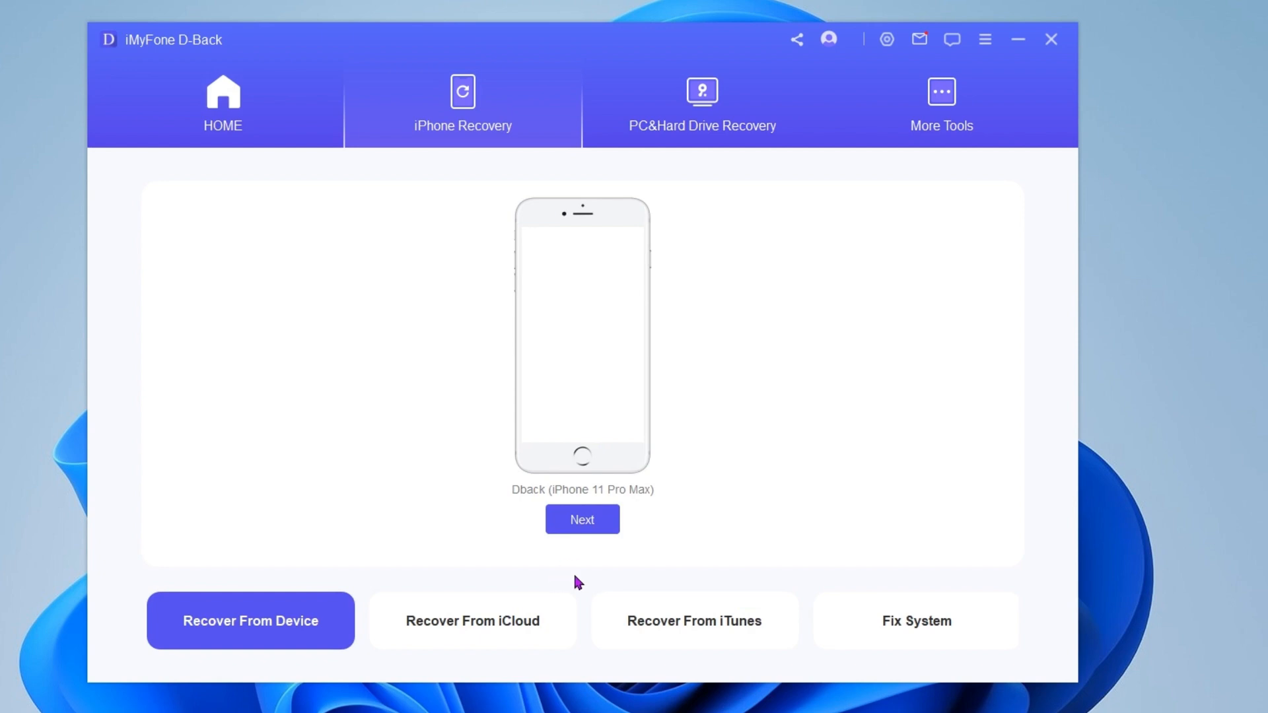
left_click(694, 621)
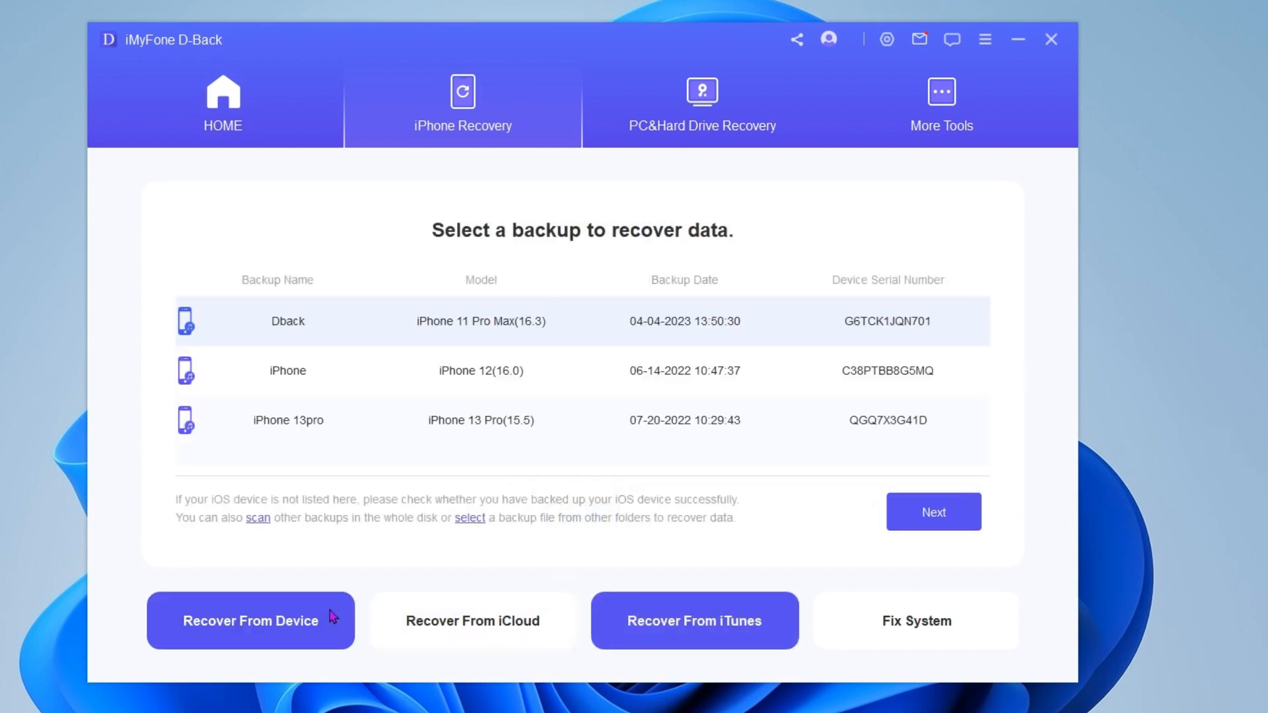
left_click(693, 621)
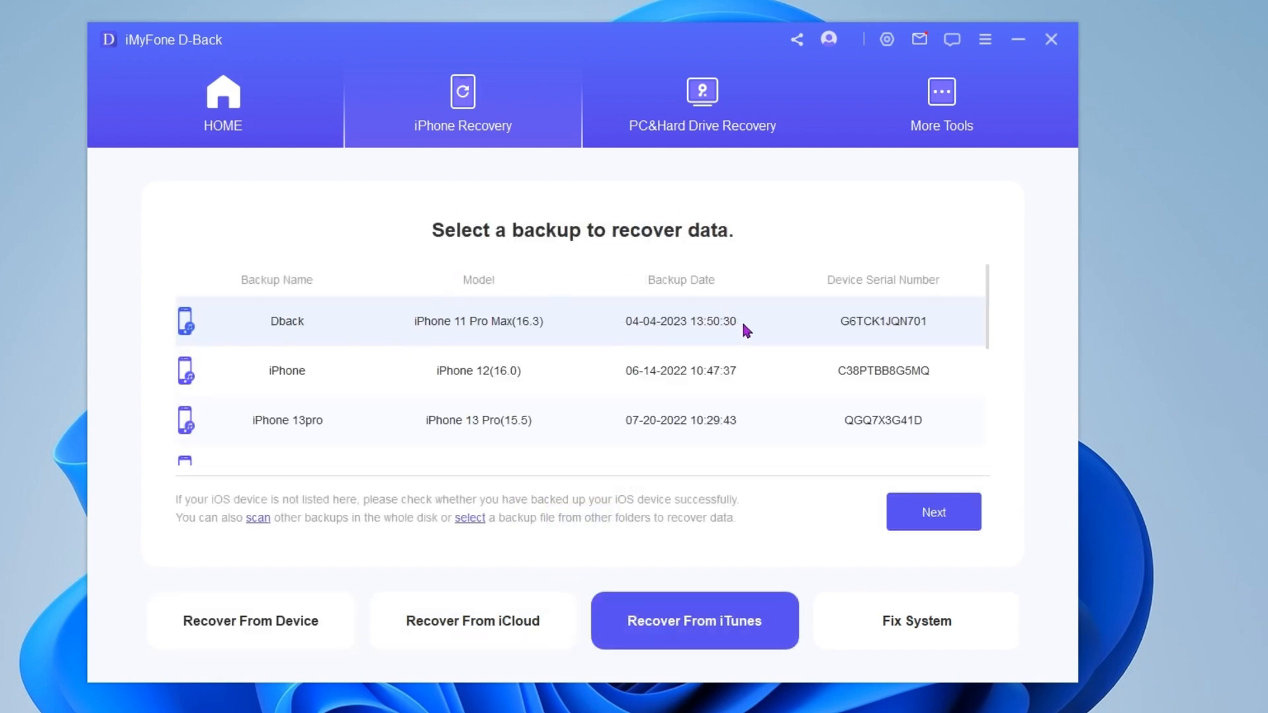
left_click(933, 512)
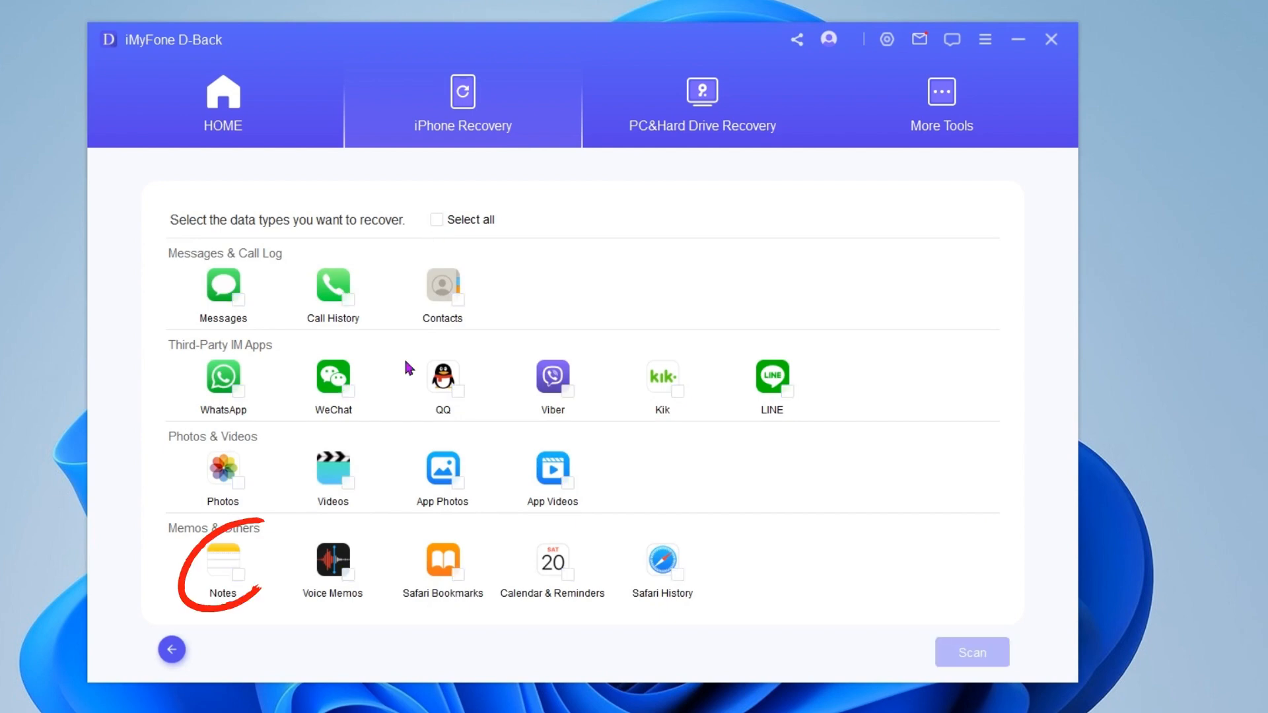
Step: Mark Notes as the only data type and scan the backup for them
left_click(436, 220)
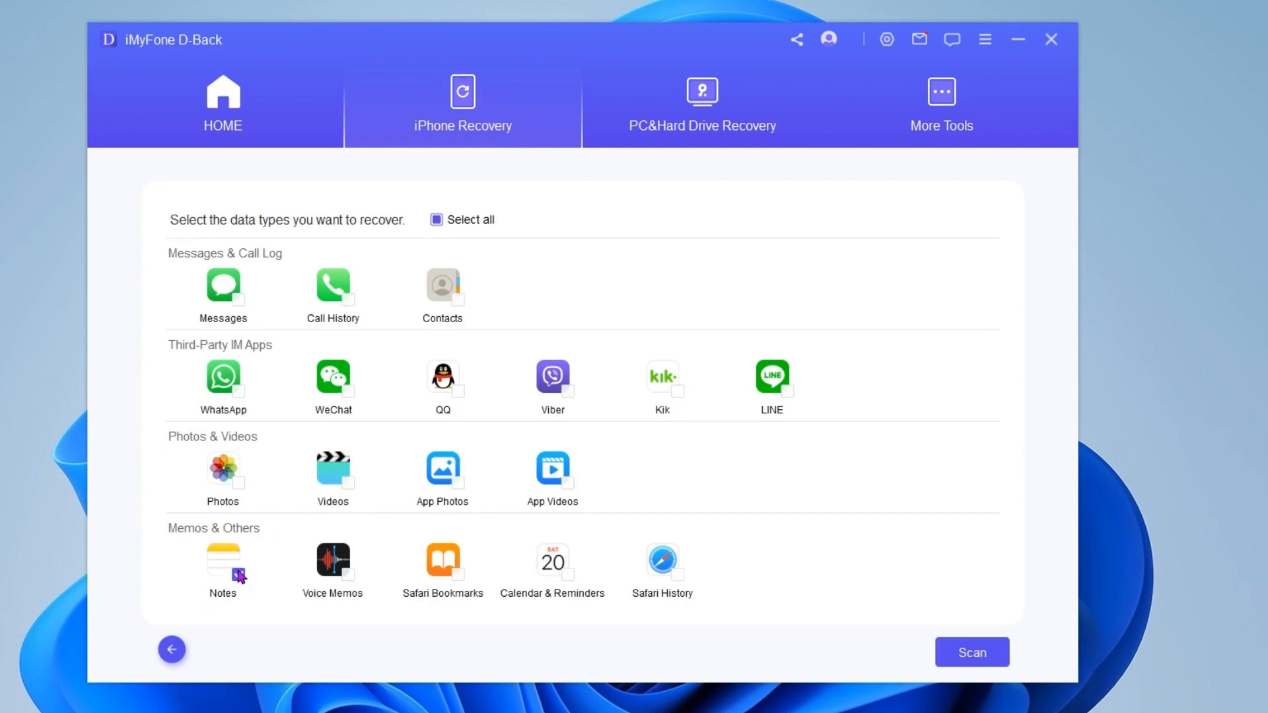
left_click(238, 576)
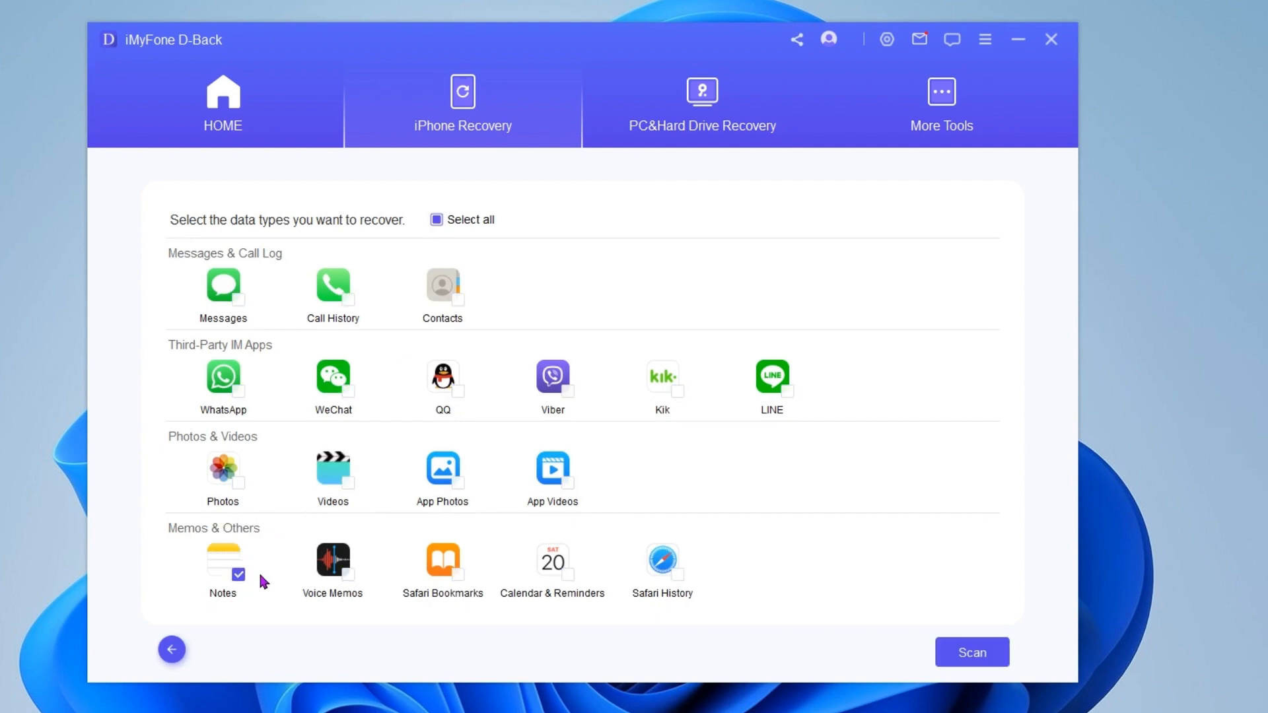
left_click(971, 651)
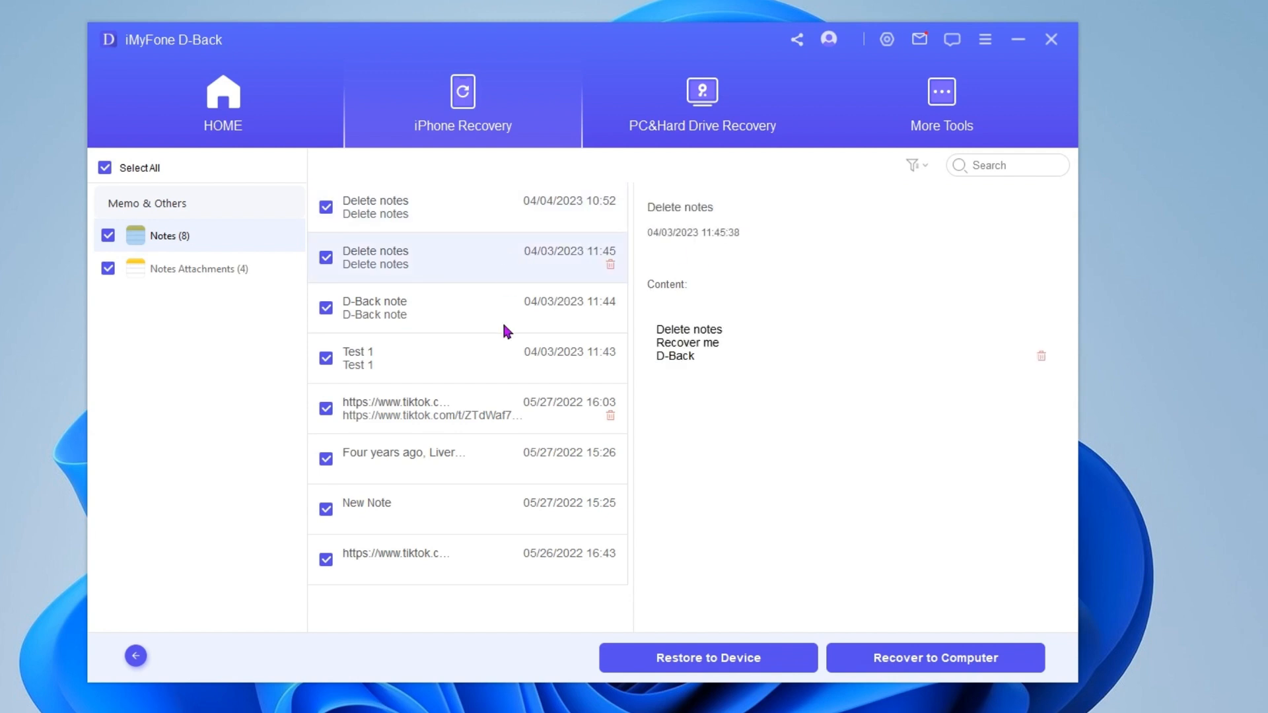
Step: Preview the latest Delete notes entry and restore the checked notes to the iPhone 11 Pro Max
left_click(445, 207)
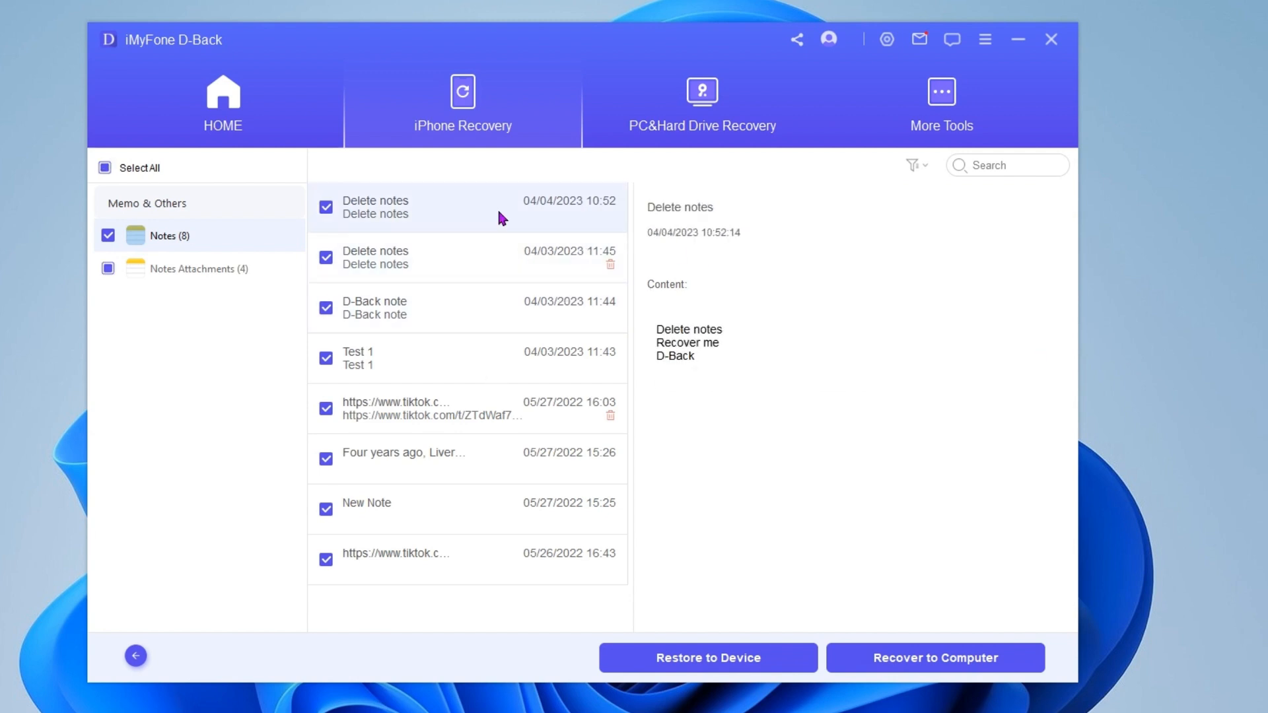
mouse_move(708, 658)
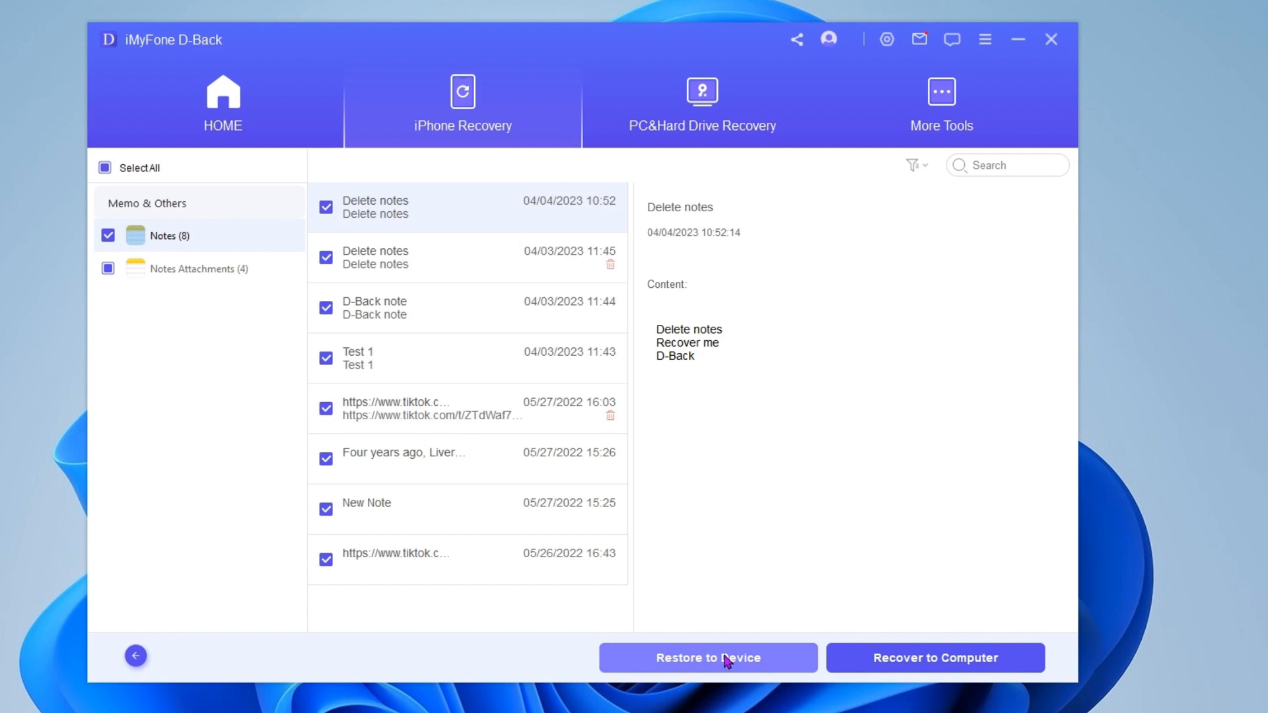
left_click(709, 658)
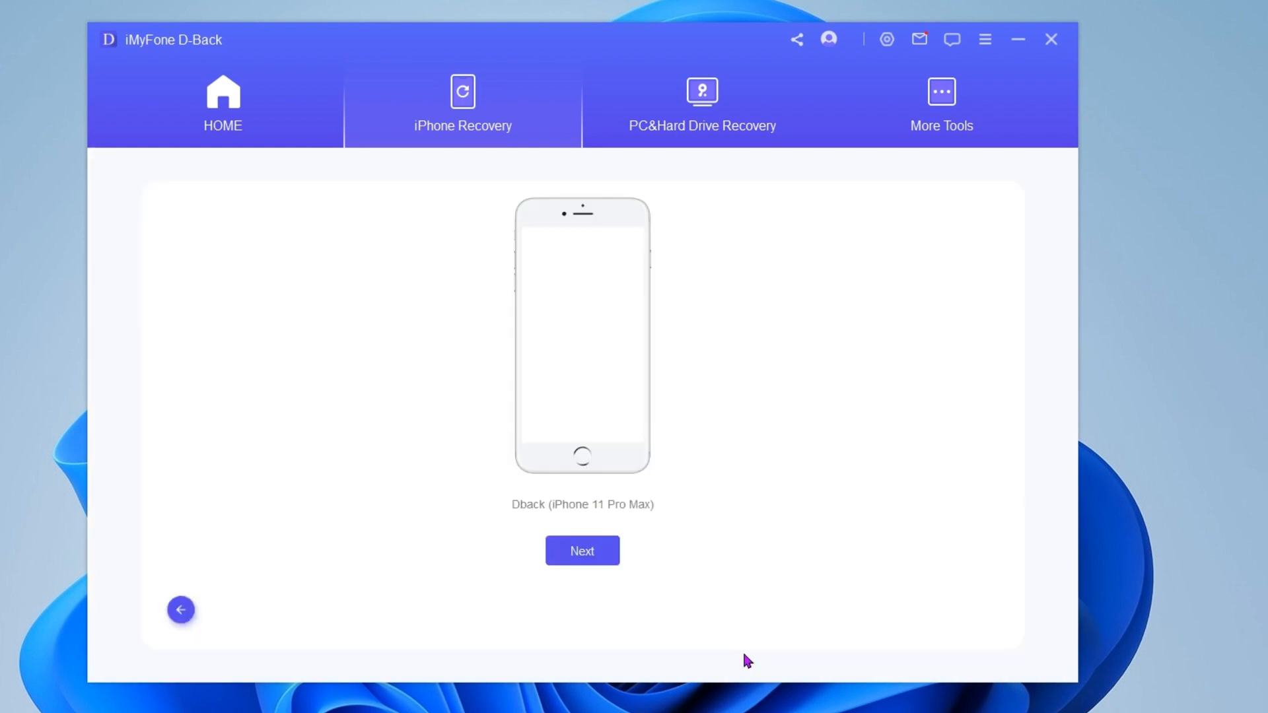
left_click(582, 551)
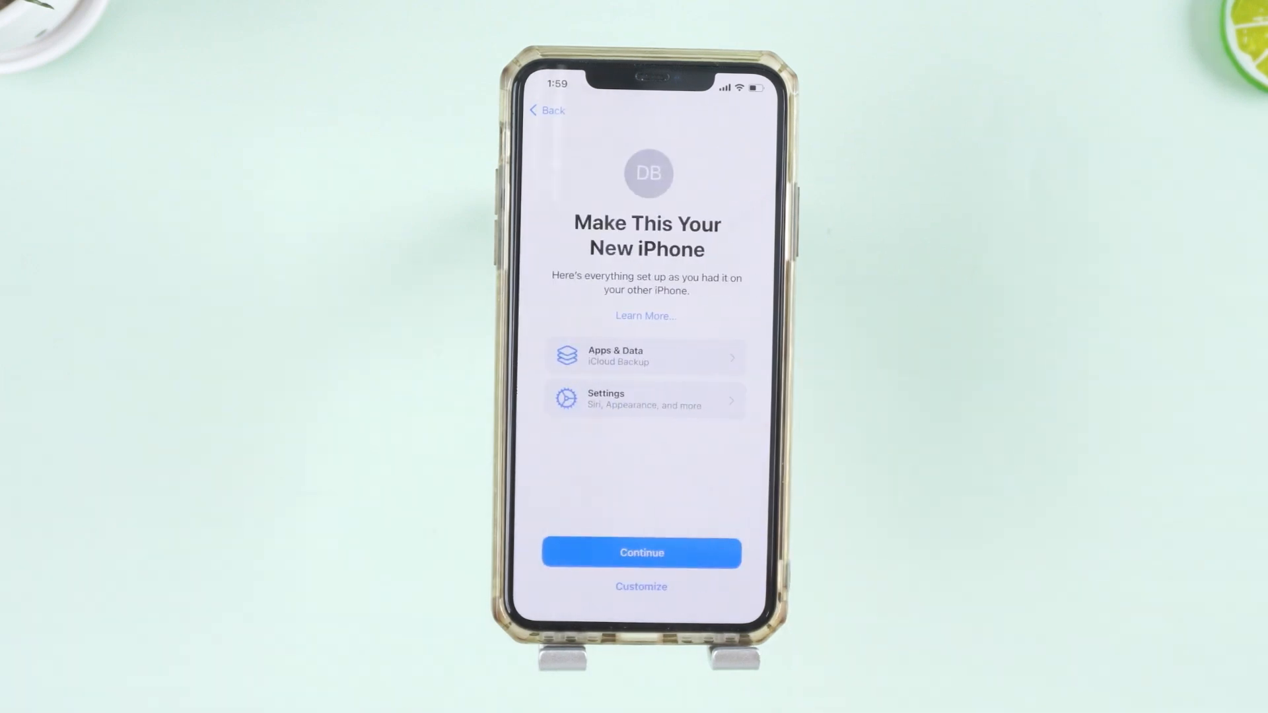
Step: Continue past Make This Your New iPhone so the restored notes appear in Notes
left_click(641, 553)
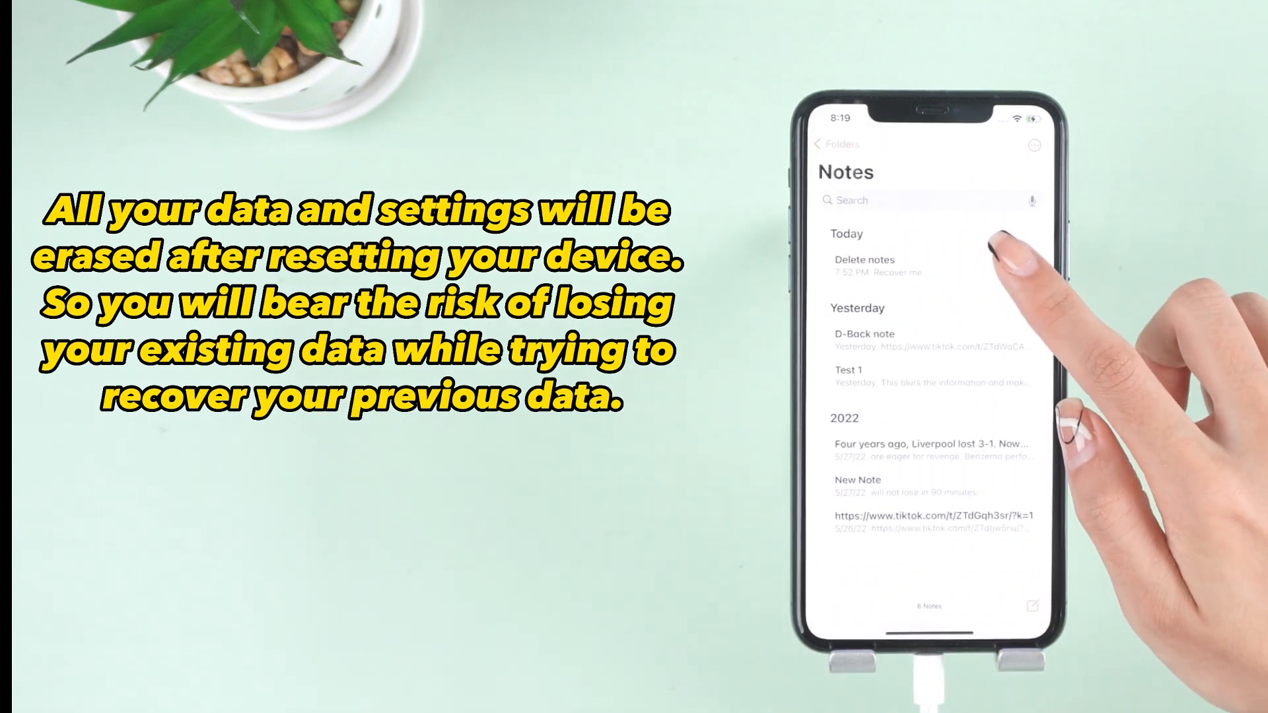
mouse_move(1052, 388)
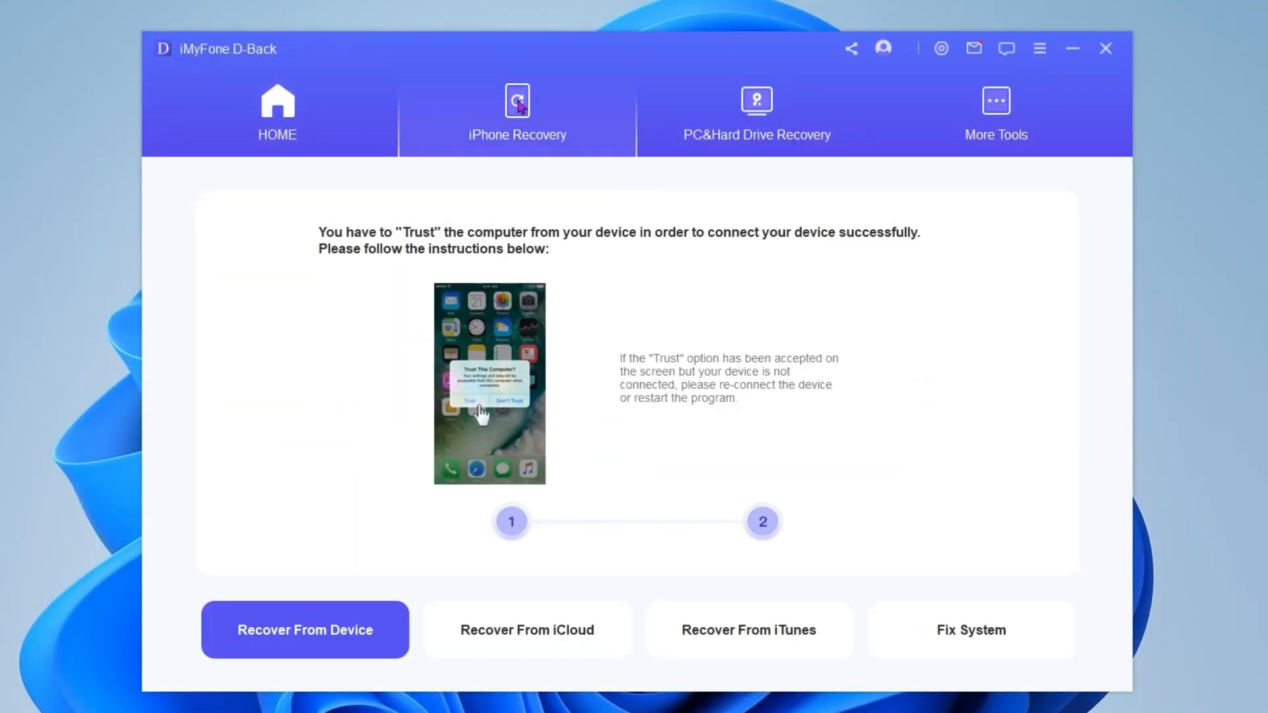
mouse_move(518, 415)
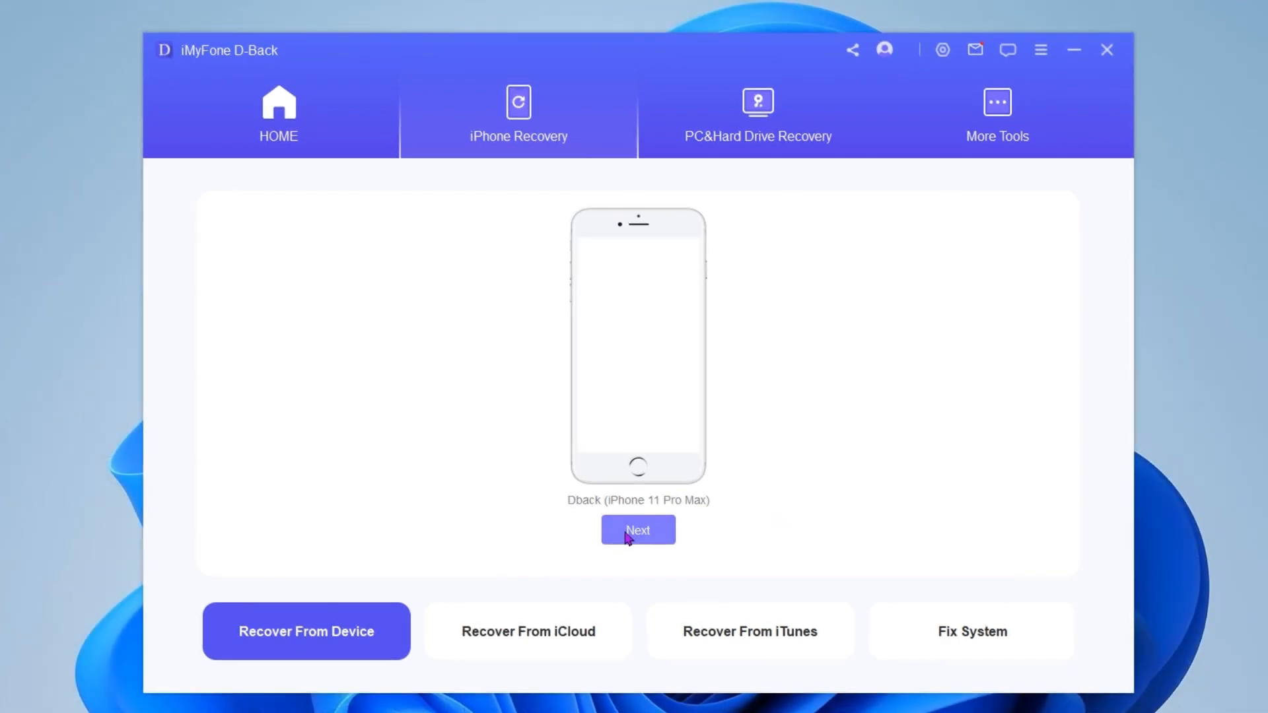
Step: Scan the iPhone directly, preview the TikTok links note and recover all eight notes to the computer
left_click(636, 530)
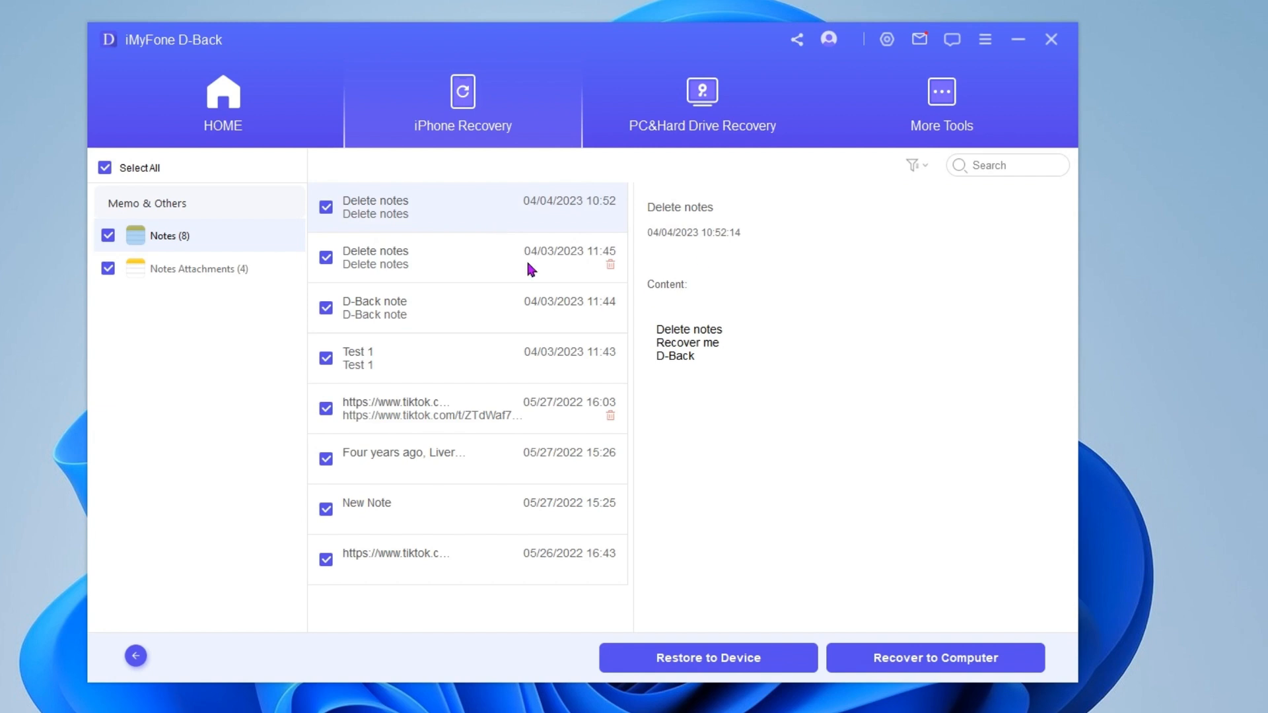
left_click(433, 409)
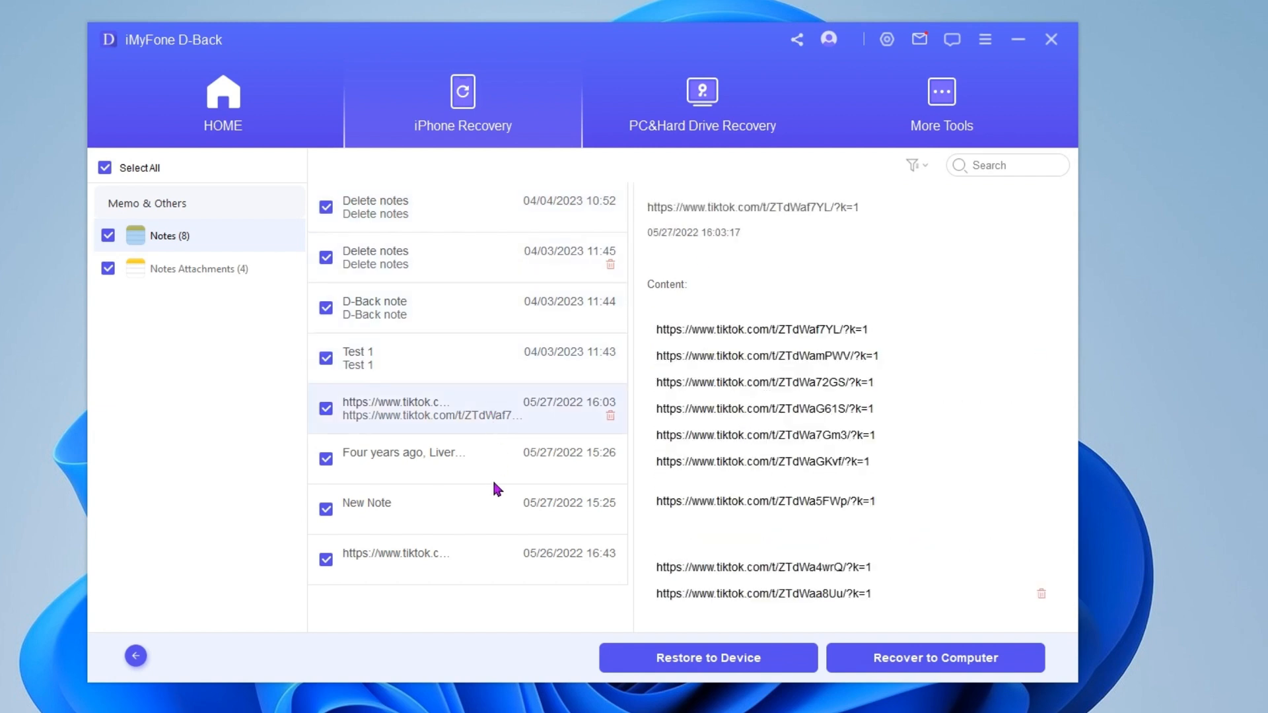
left_click(936, 658)
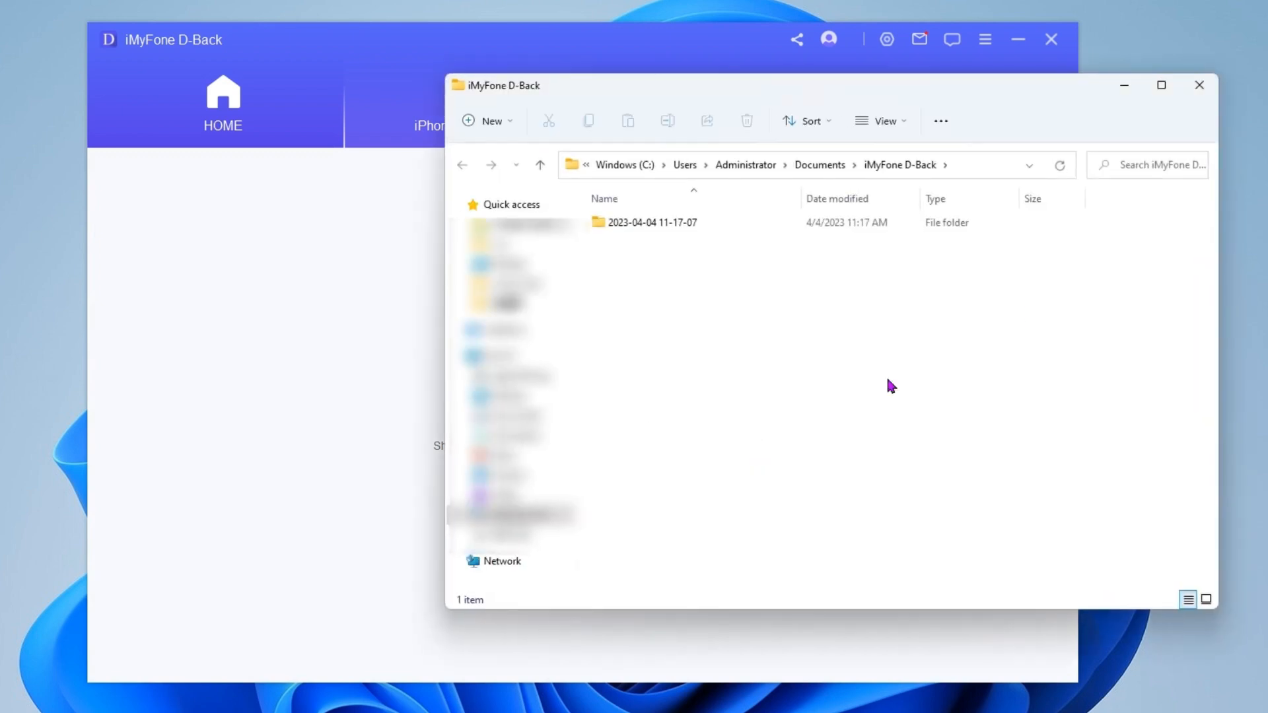
double_click(651, 222)
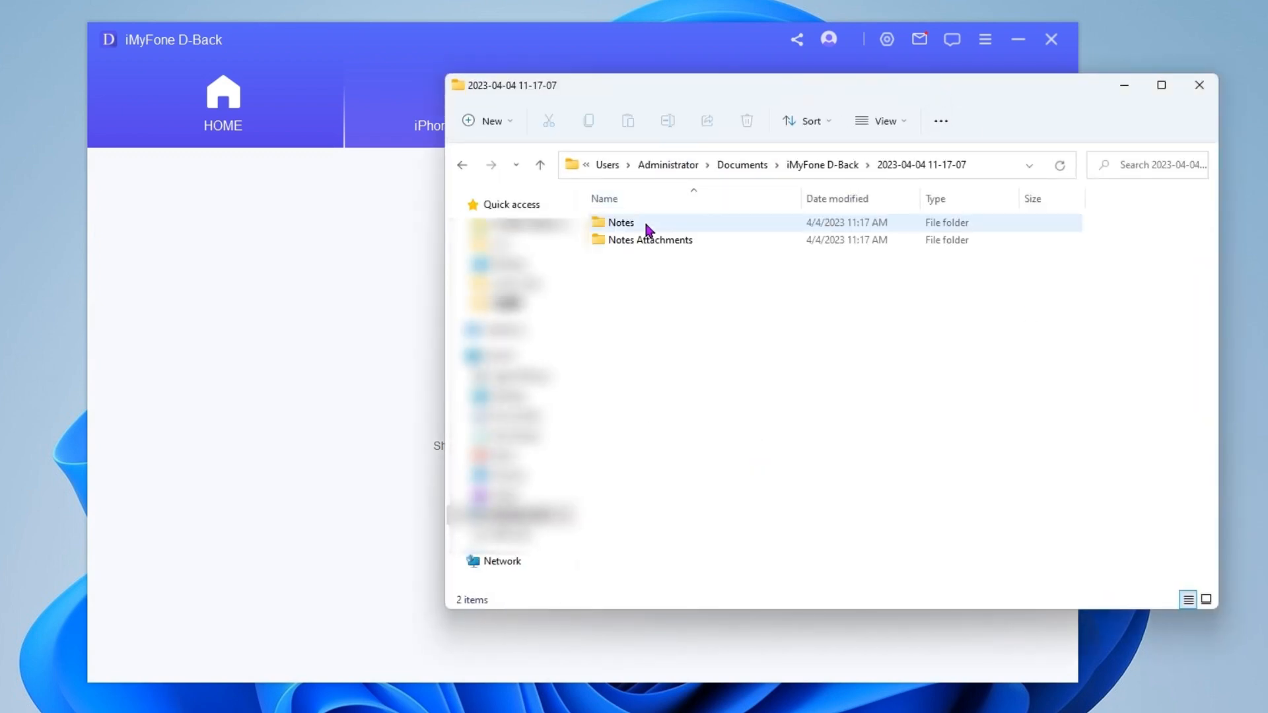
double_click(621, 221)
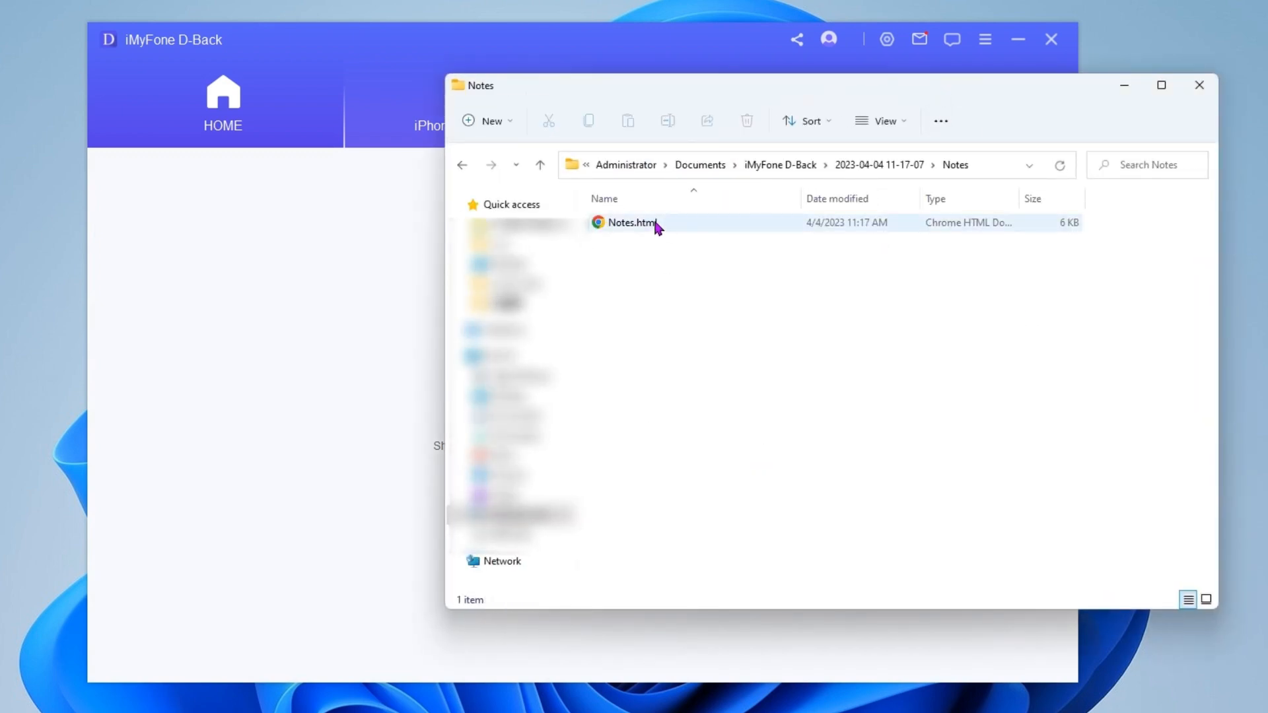
left_click(631, 222)
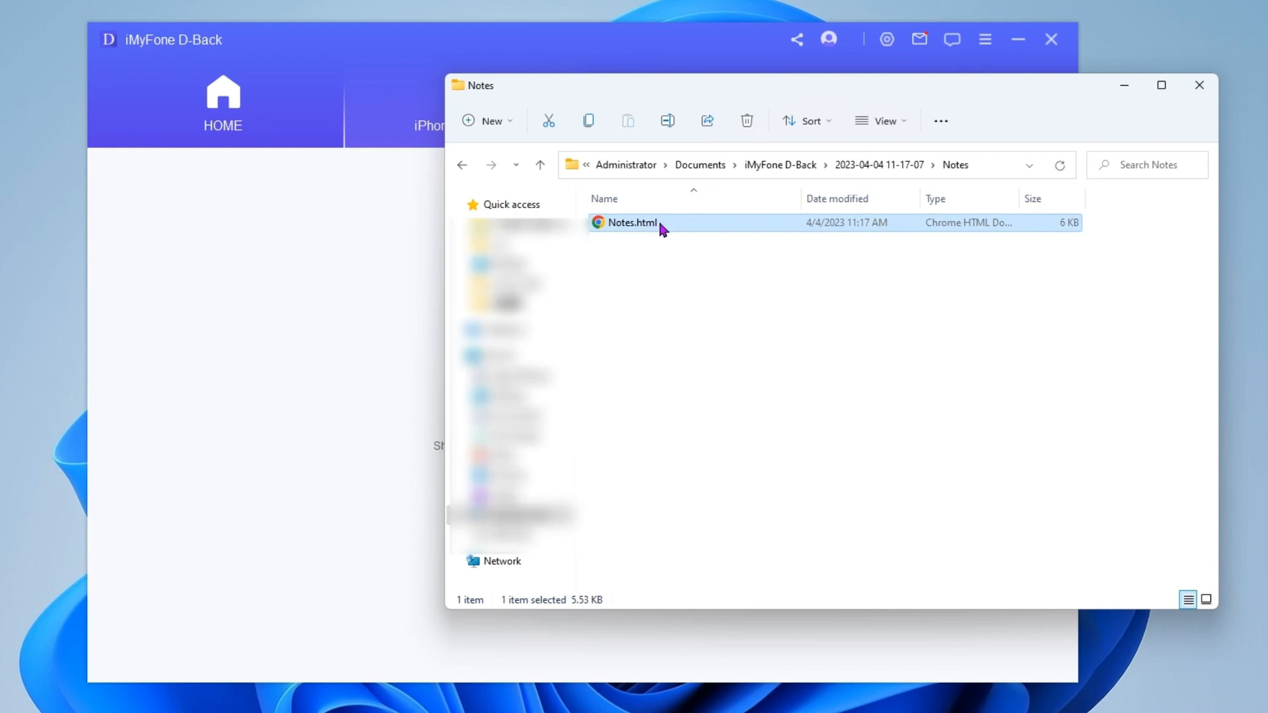
double_click(631, 222)
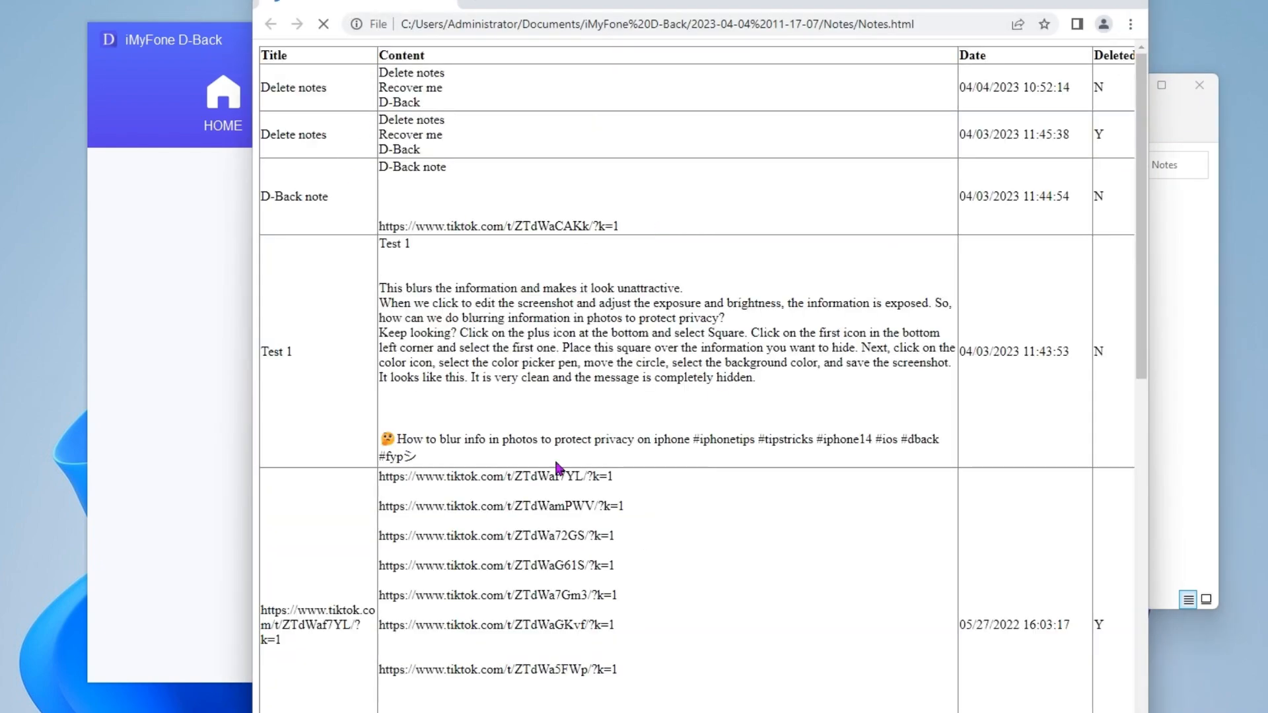
scroll("down", 3)
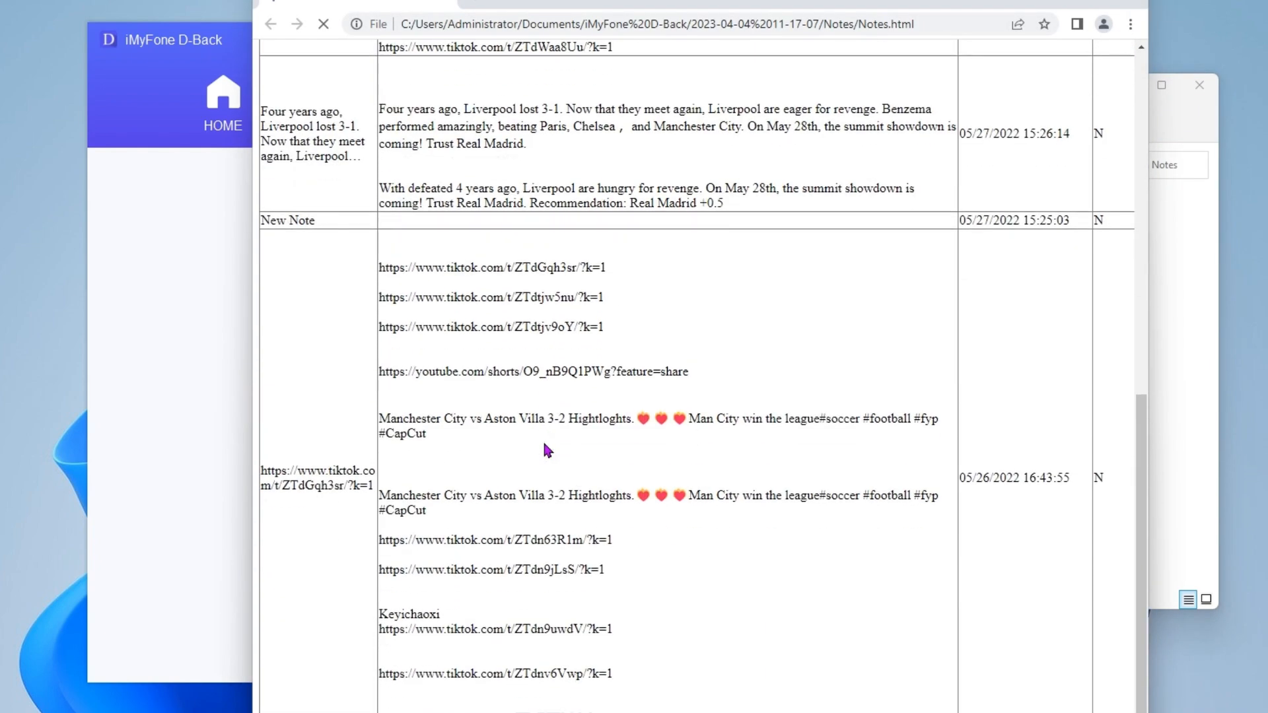
scroll("up", 3)
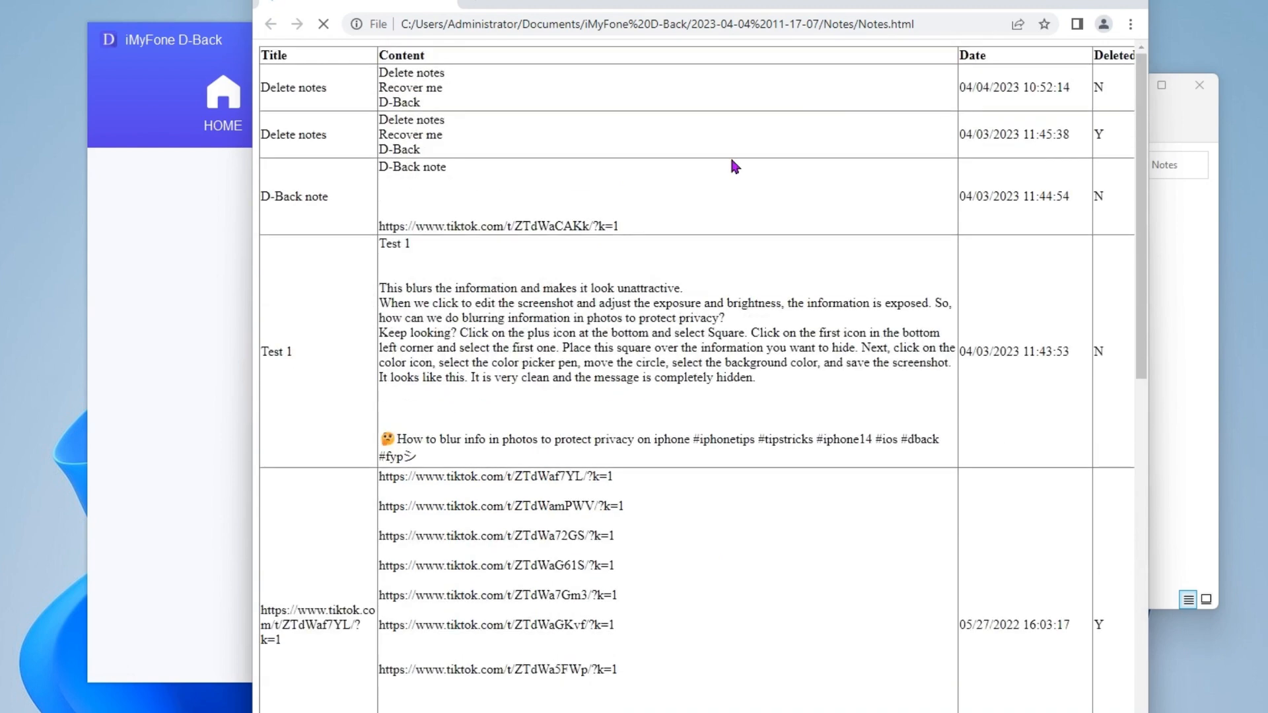